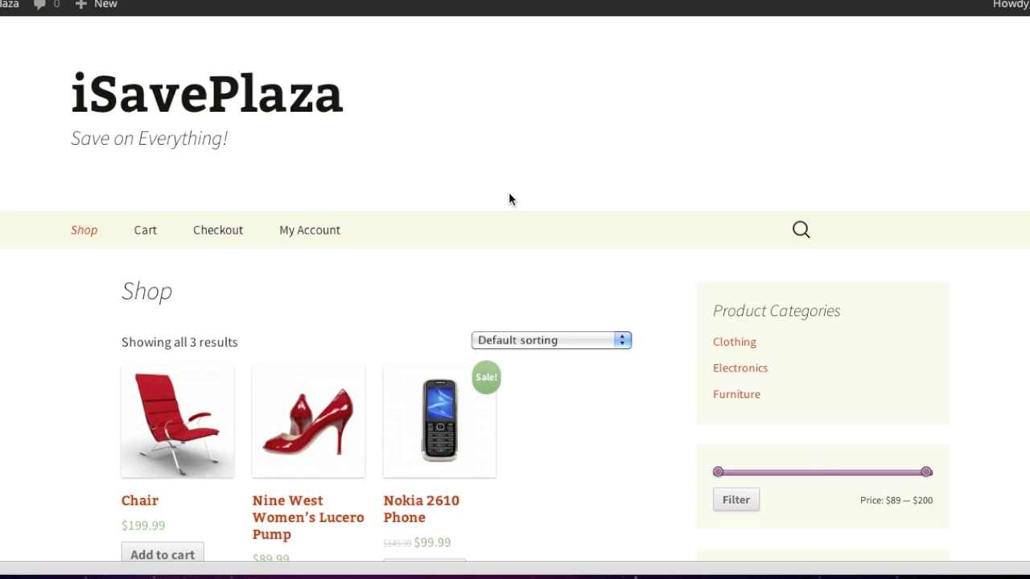
mouse_move(465, 84)
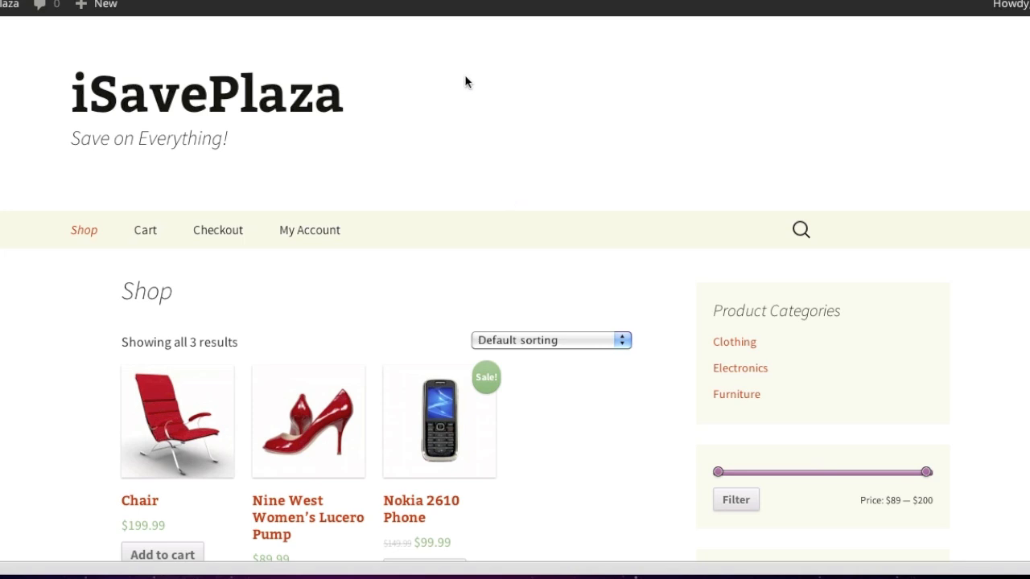
Step: Switch the browser from the iSavePlaza shop page to the WordPress.org site
left_click(885, 119)
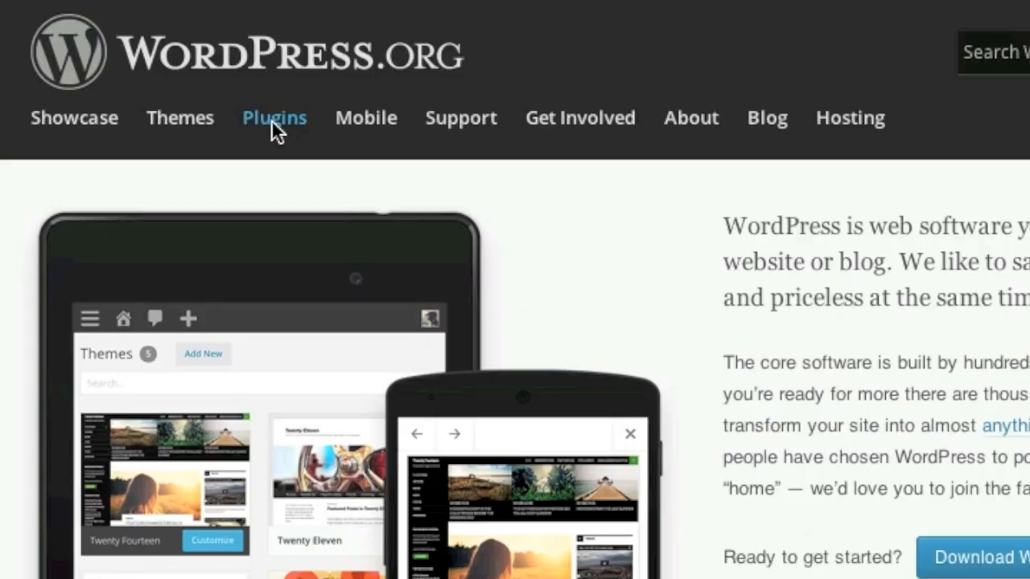
Step: Search the WordPress.org plugin directory for 'woocommerce' and download WooCommerce 2.1.9
left_click(274, 117)
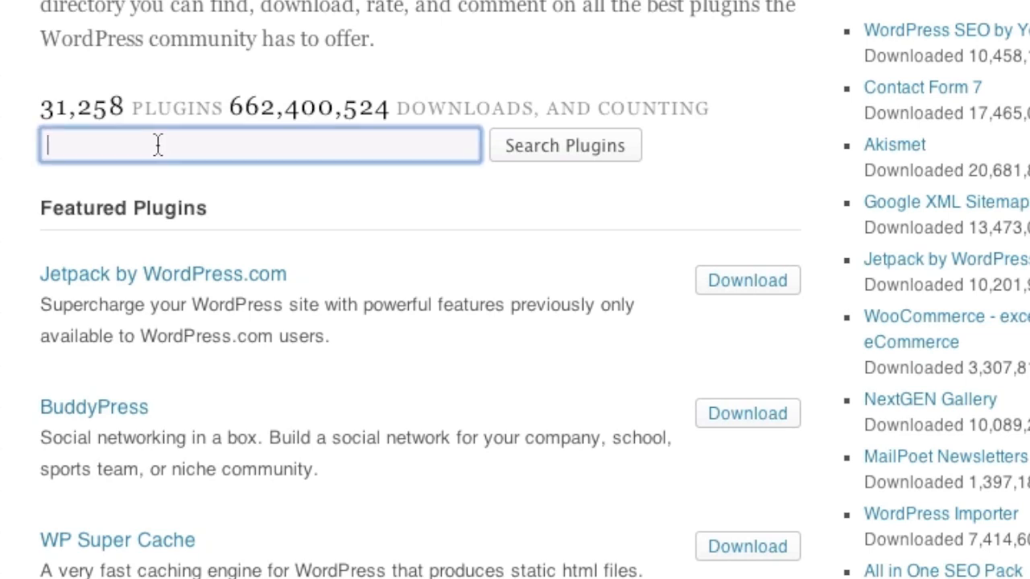
type("wooco")
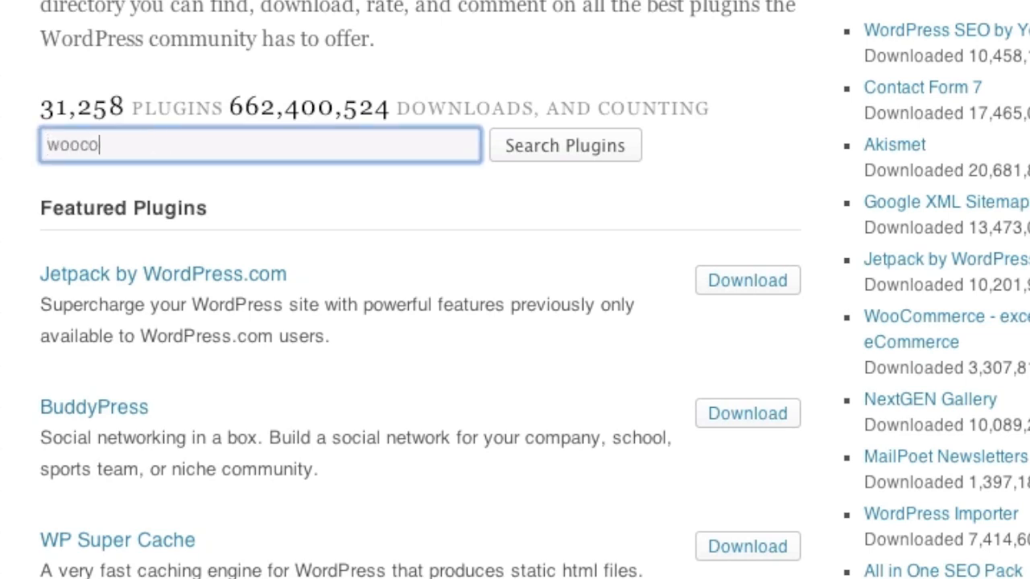
type("mmerce")
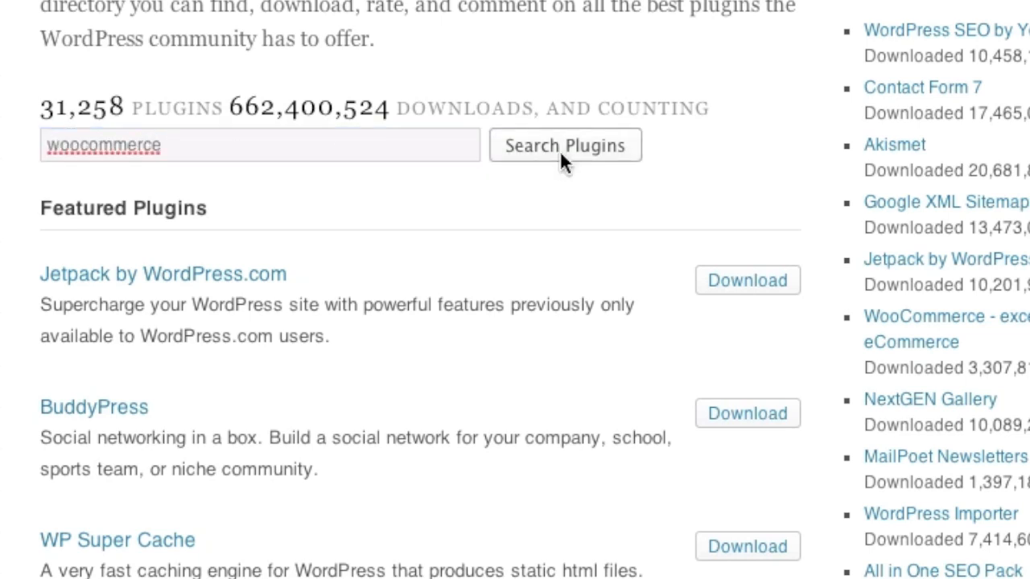
left_click(565, 145)
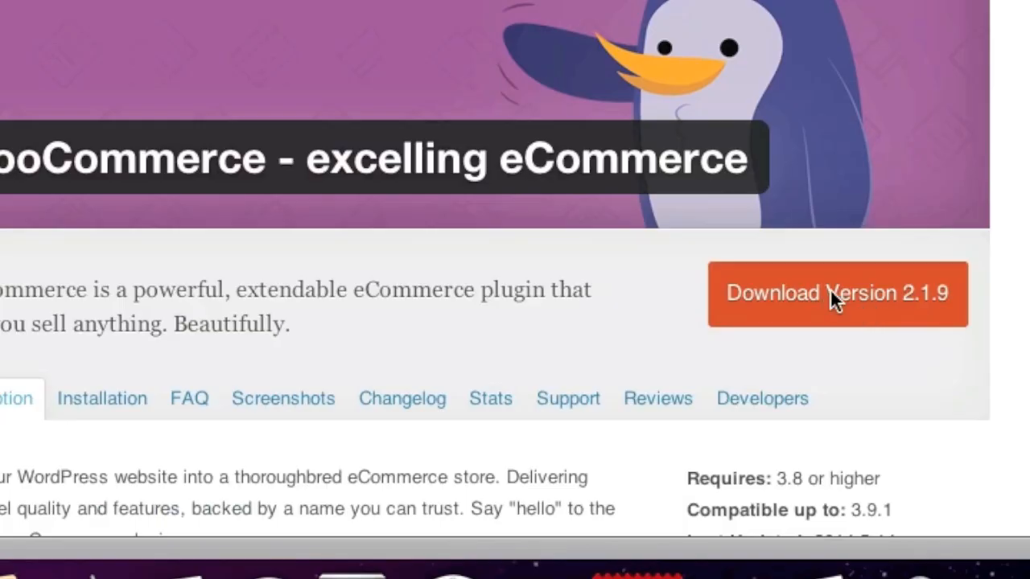
left_click(837, 293)
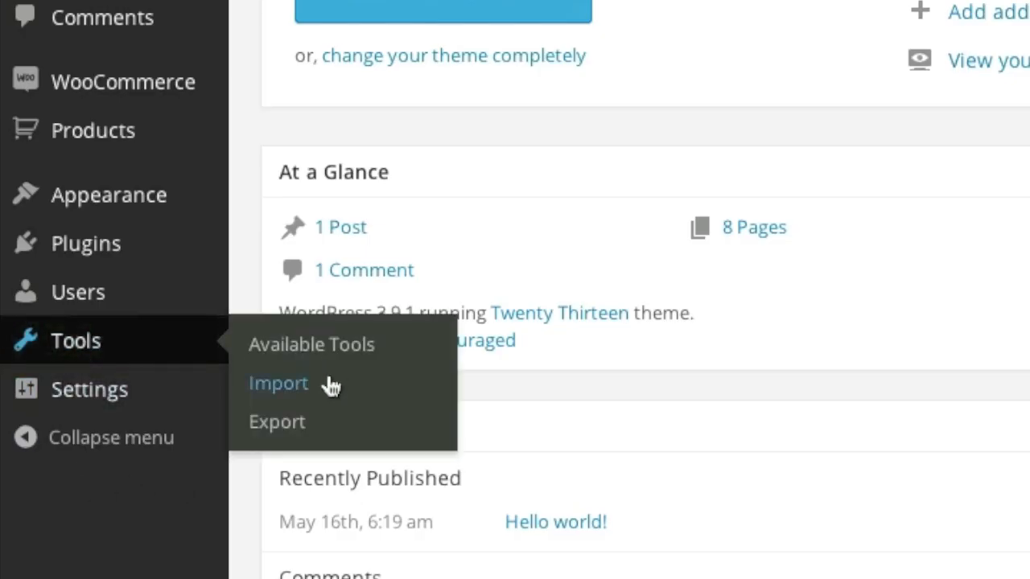
Step: Install WordPress Importer 0.6.1 from Tools > Import, activate it and run the importer
left_click(276, 383)
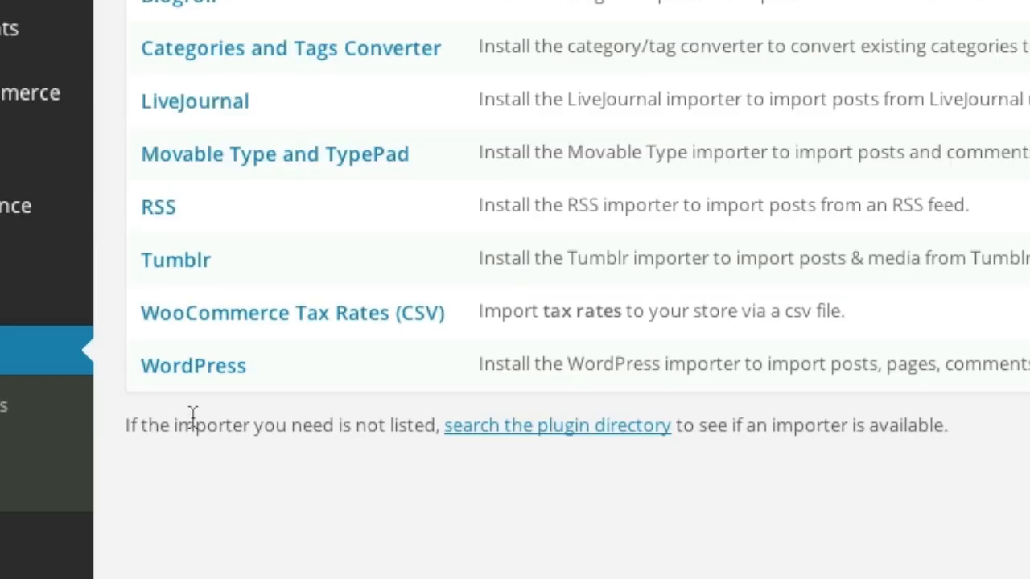
mouse_move(193, 367)
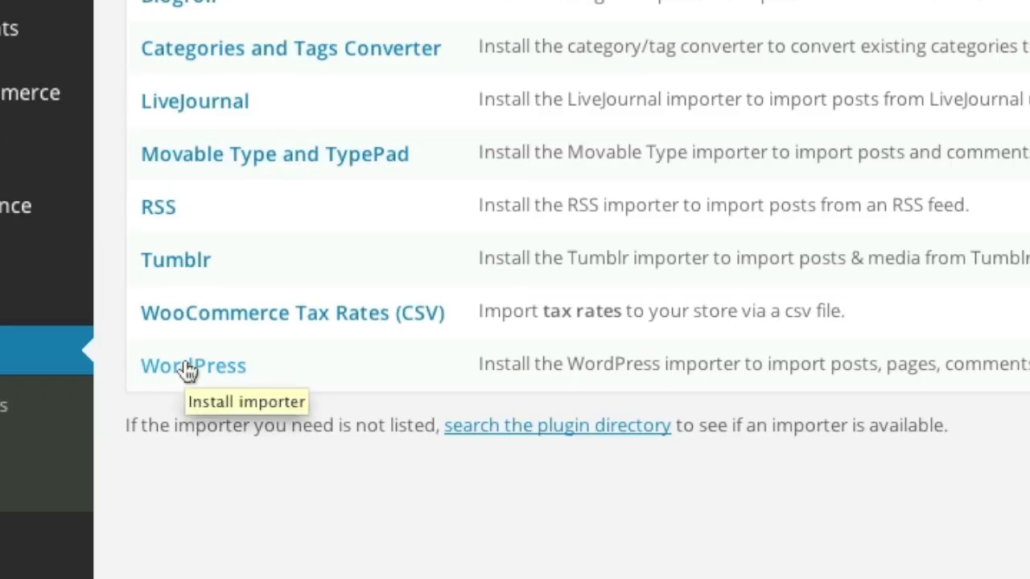
left_click(193, 365)
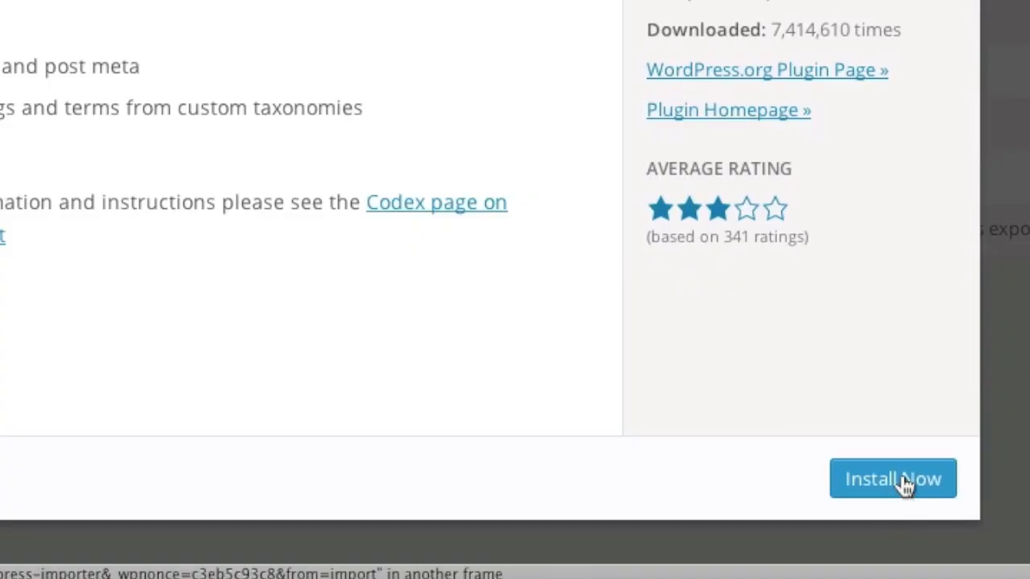
left_click(891, 480)
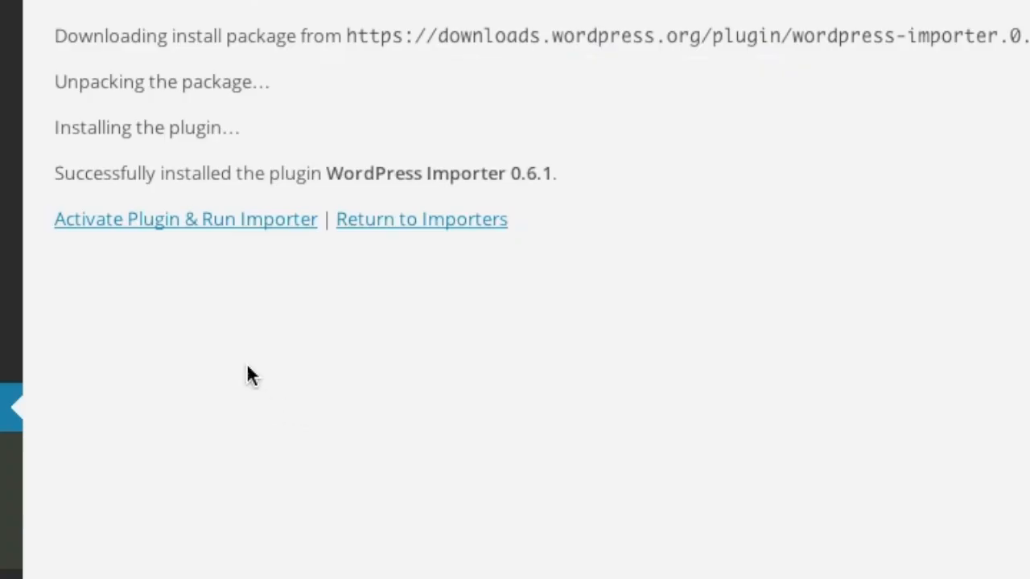
mouse_move(177, 226)
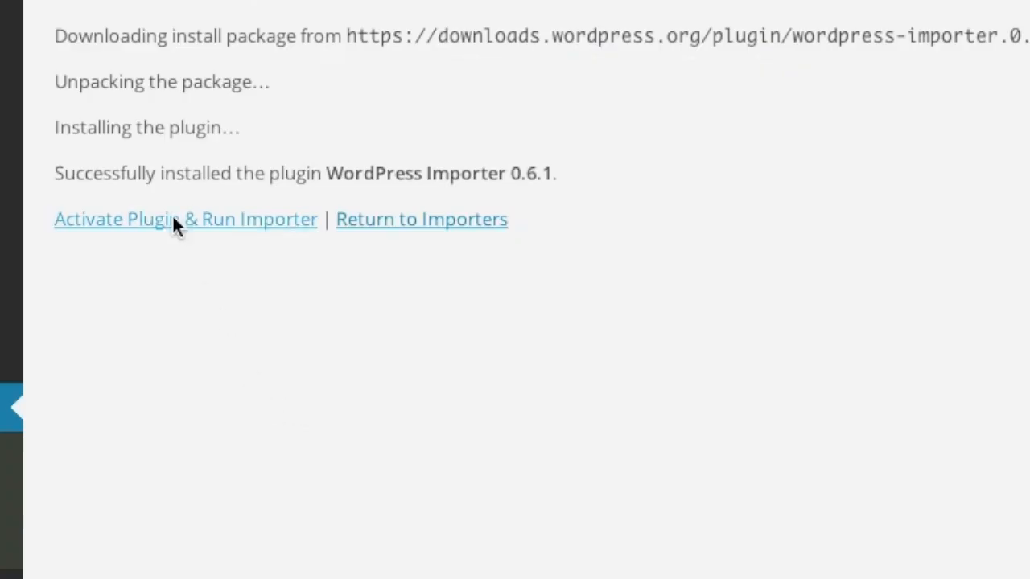
left_click(148, 218)
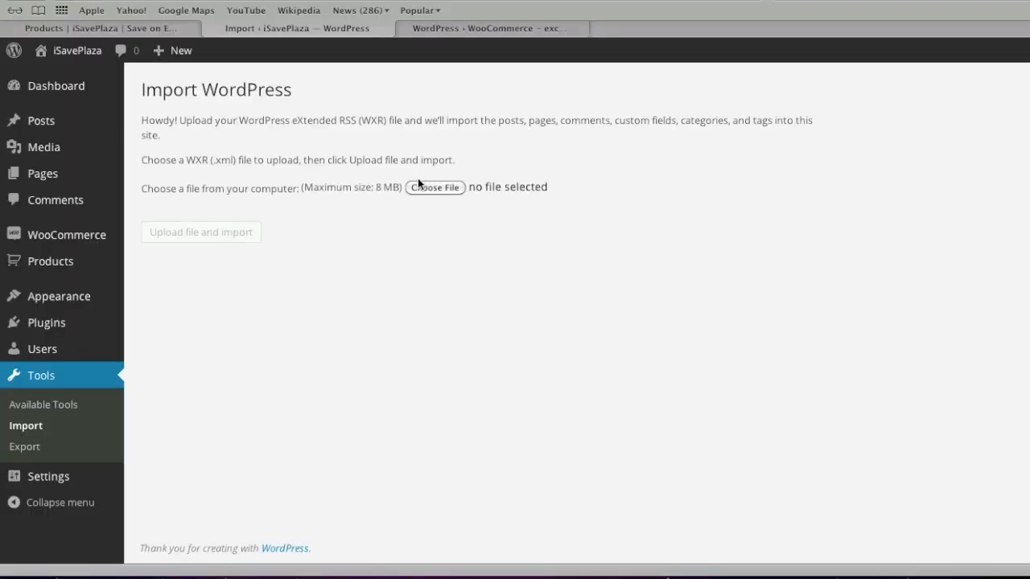
Step: Choose woocommerce/dummy-data/dummy-data.xml as the WXR file to import
left_click(435, 187)
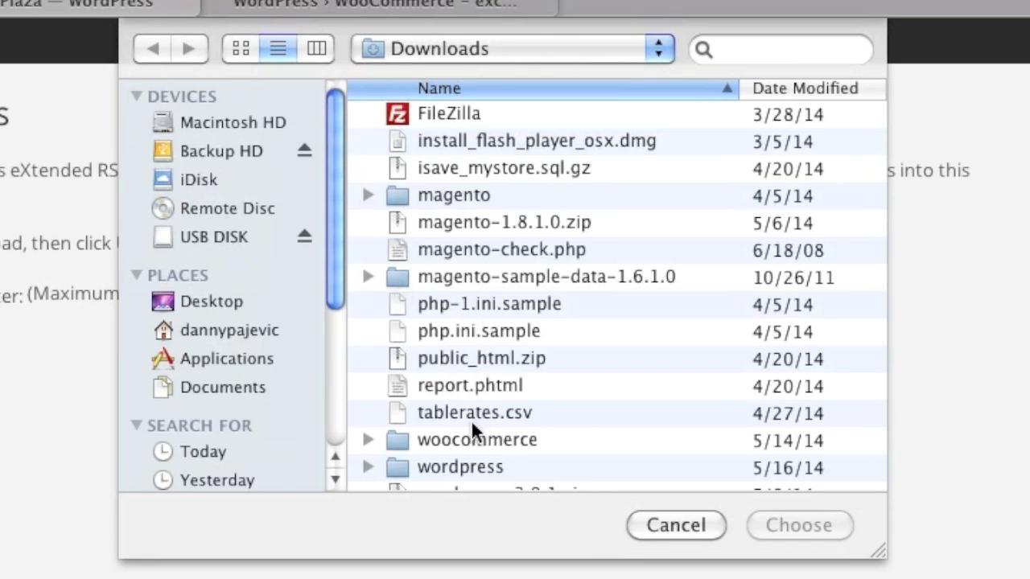
mouse_move(463, 444)
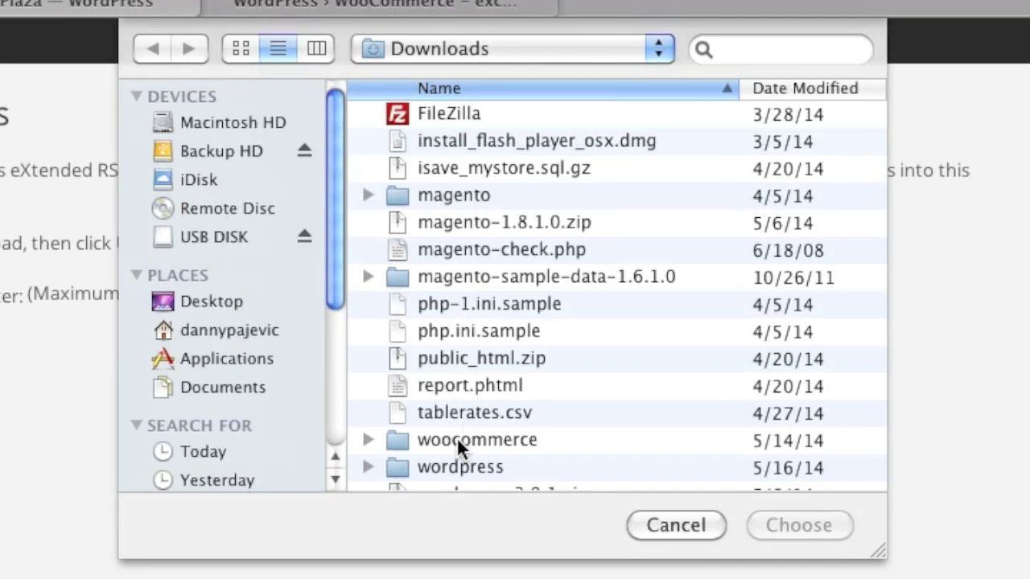
left_click(476, 441)
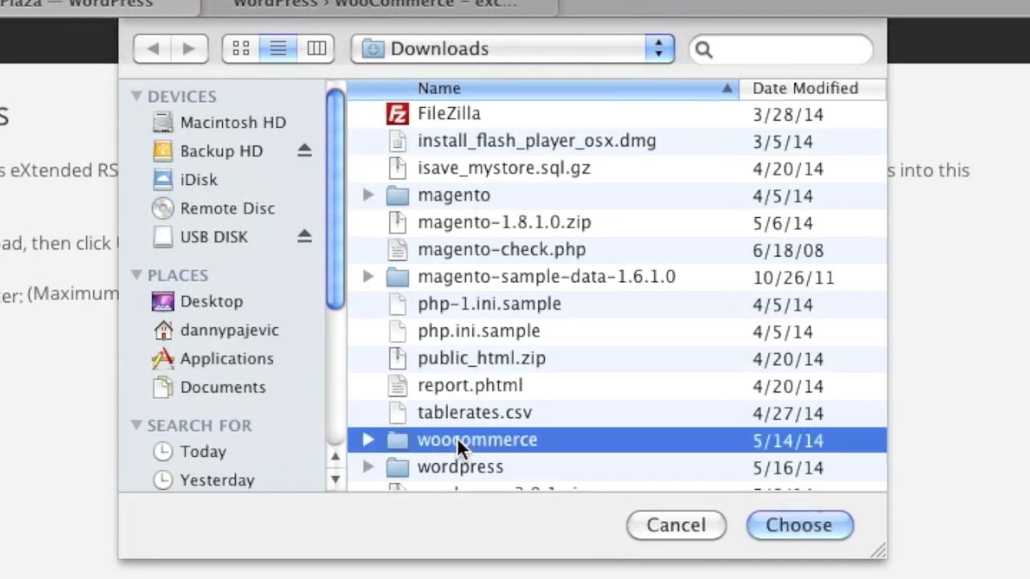
double_click(477, 441)
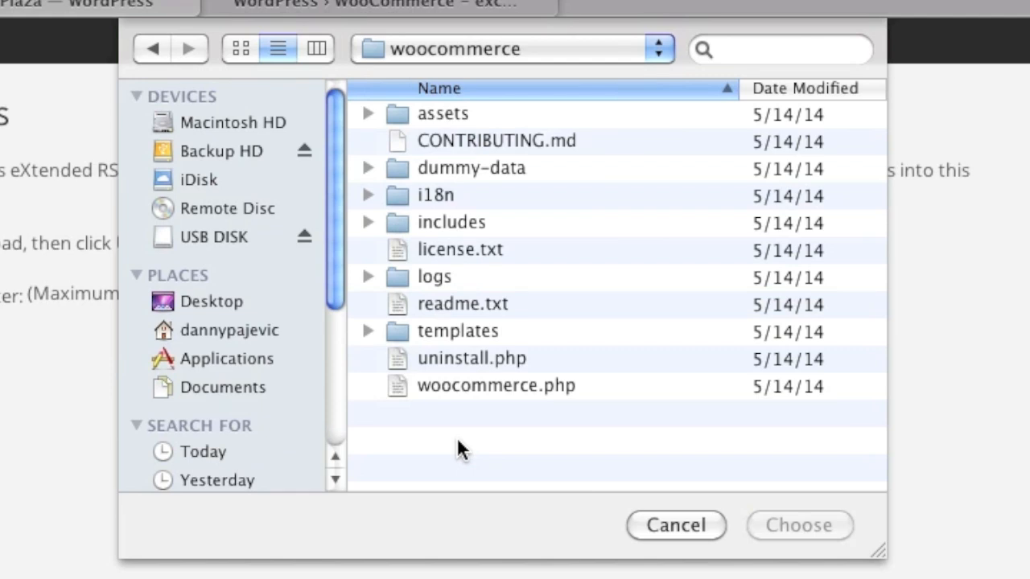
mouse_move(453, 175)
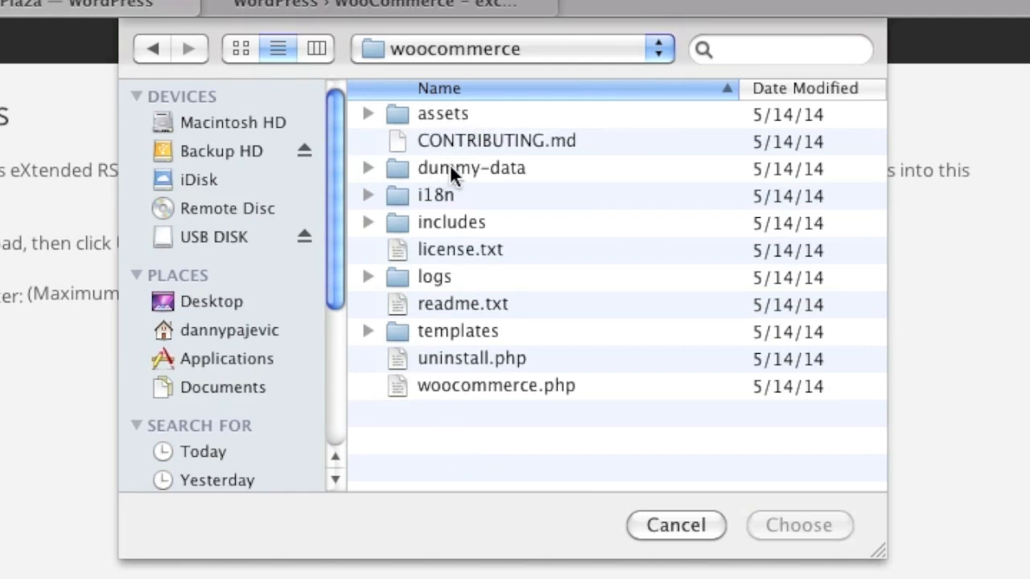
left_click(472, 169)
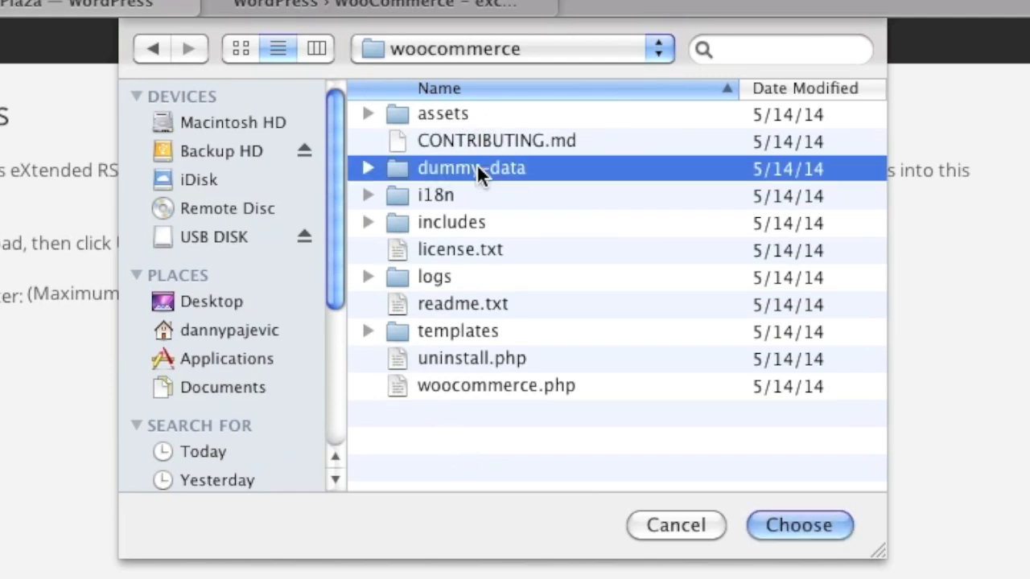
double_click(472, 167)
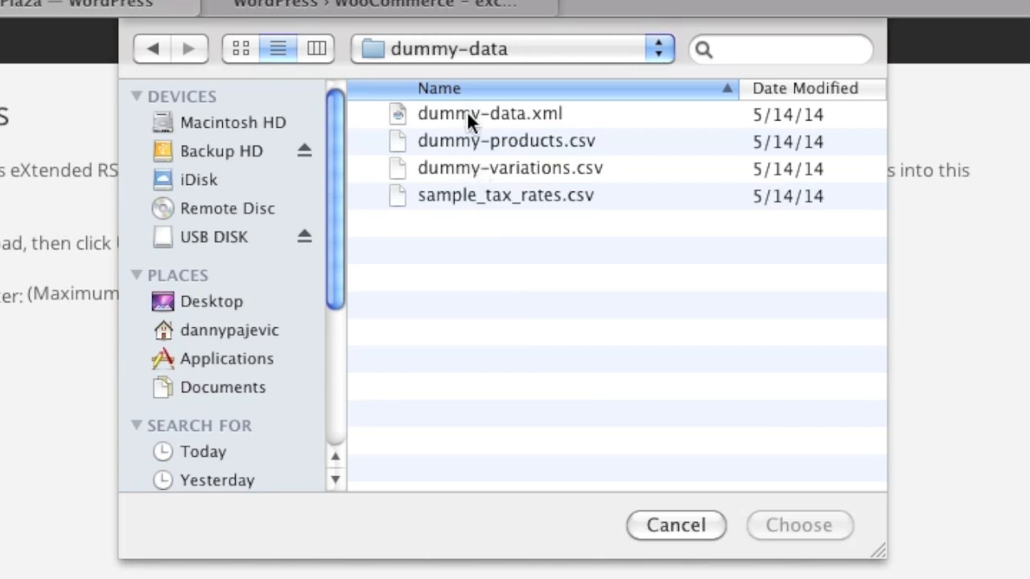
mouse_move(541, 120)
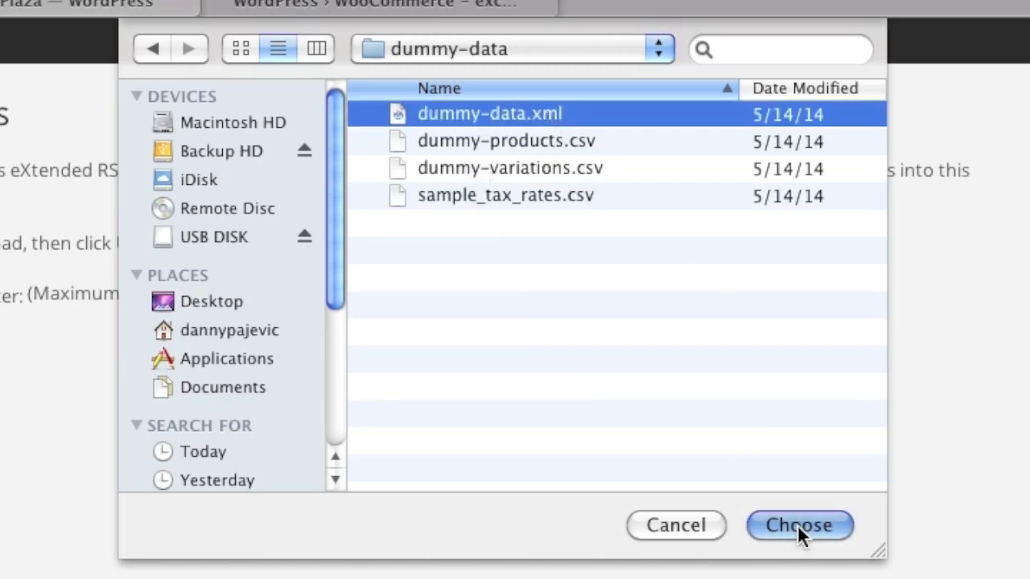
left_click(798, 525)
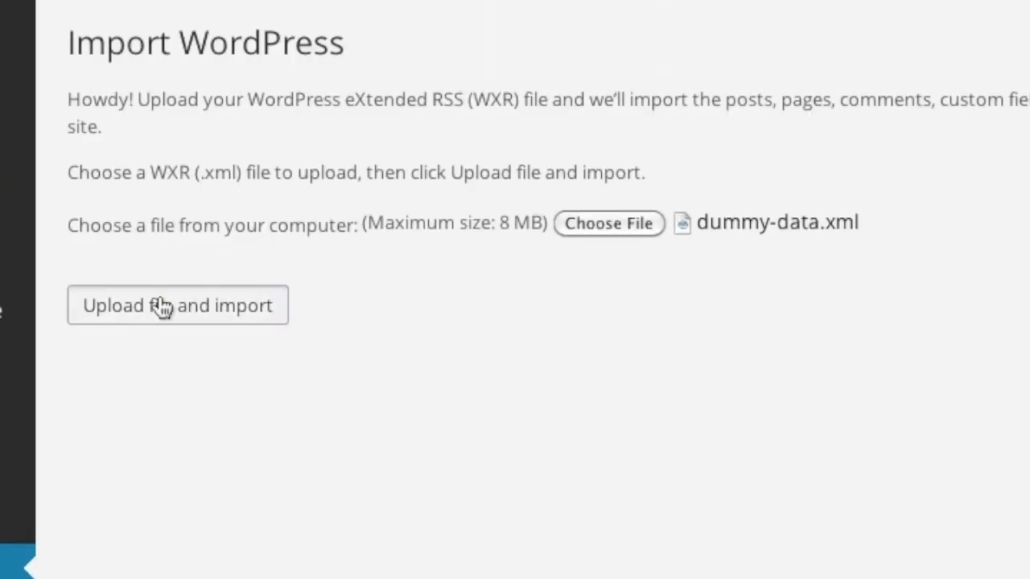
Step: Upload and import the file, assigning posts to isave and downloading attachments, until 'All done.'
left_click(177, 306)
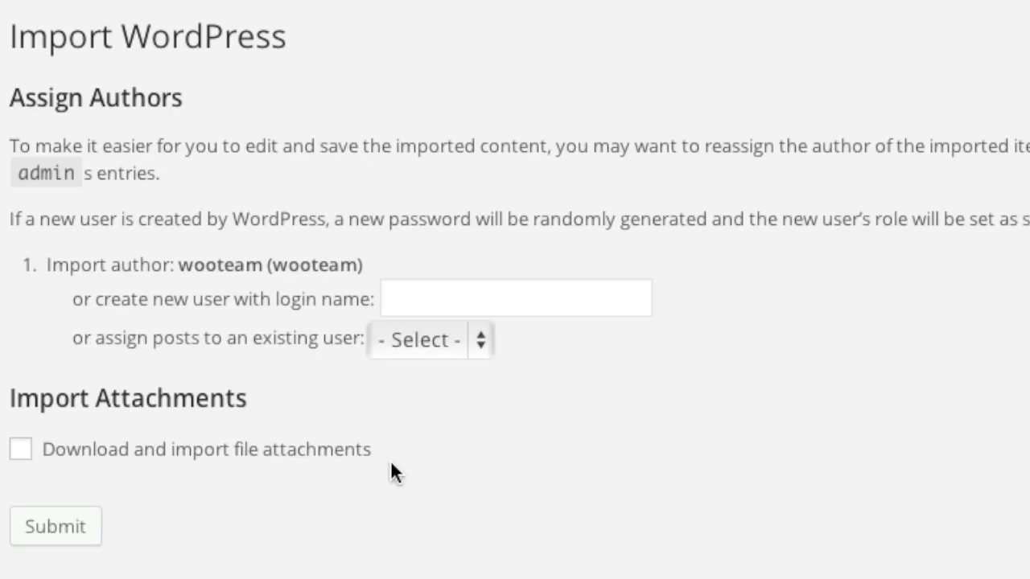
left_click(428, 338)
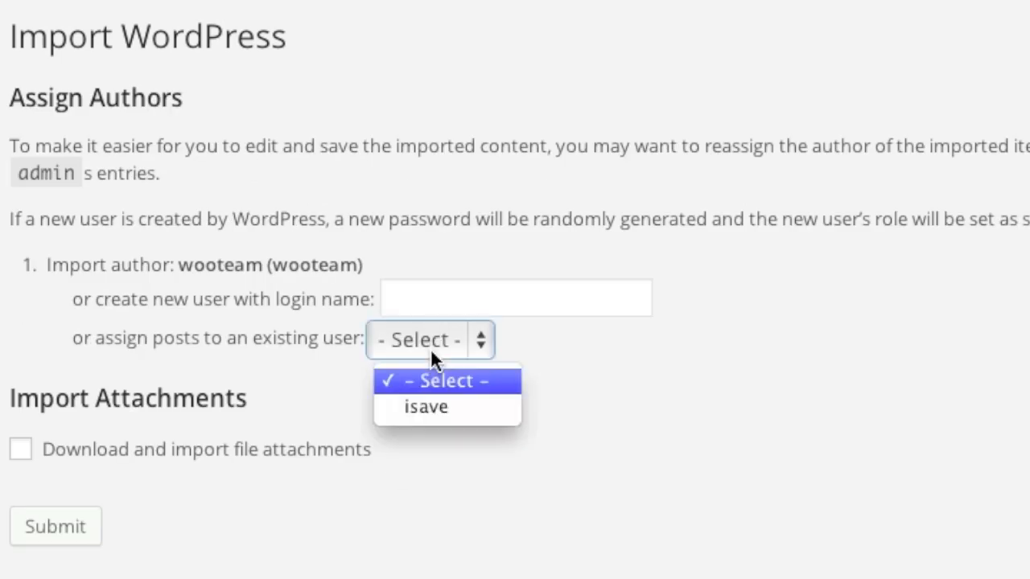
mouse_move(425, 405)
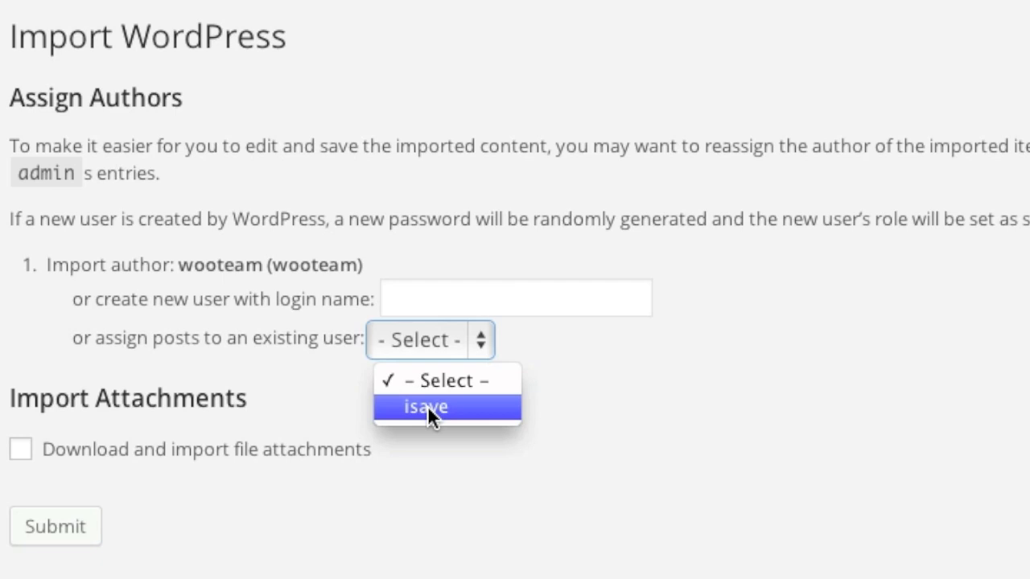
left_click(425, 406)
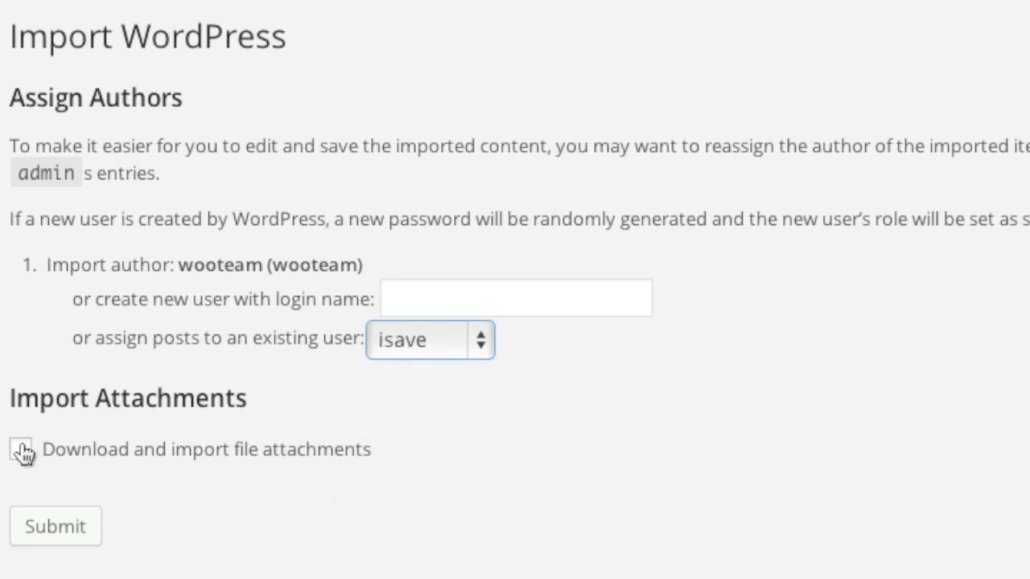
left_click(19, 449)
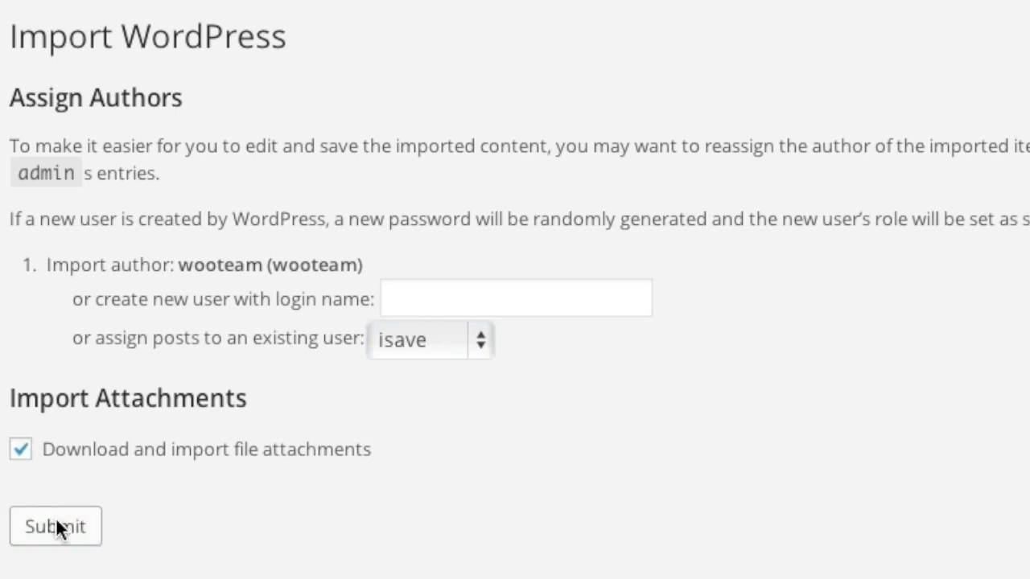
left_click(55, 526)
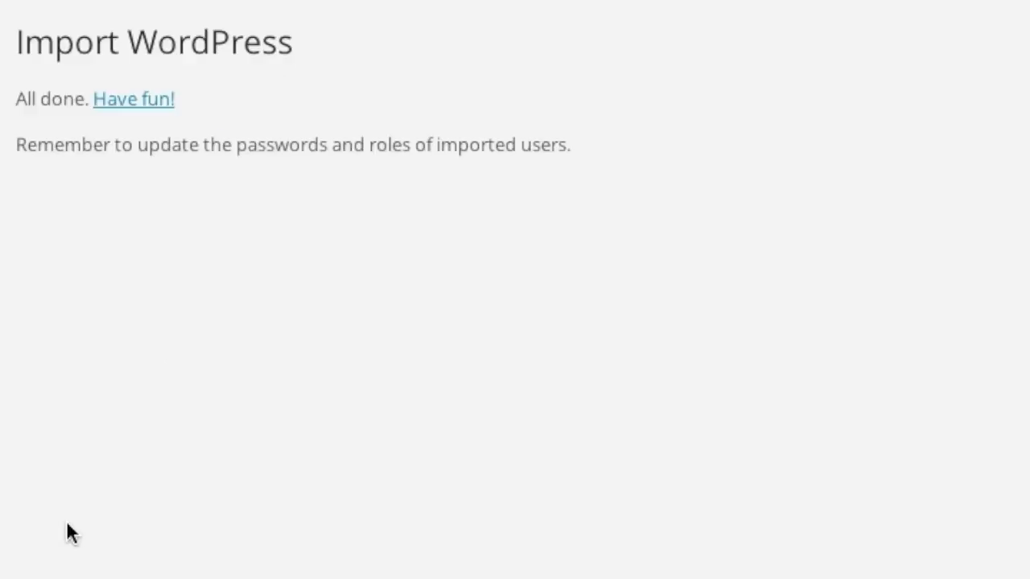
mouse_move(74, 521)
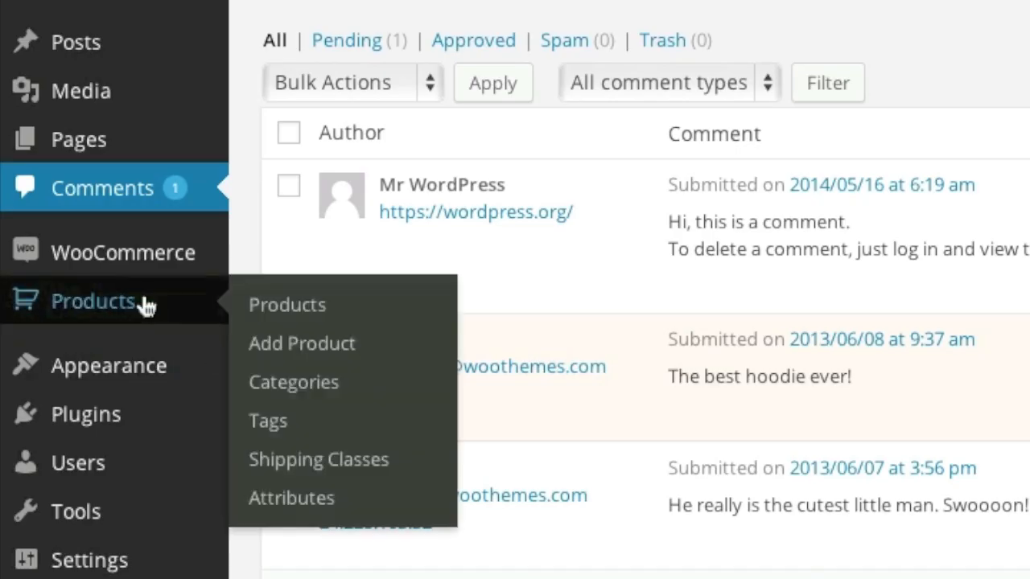
Step: Show the admin Products list, now holding the 26 imported products
left_click(287, 305)
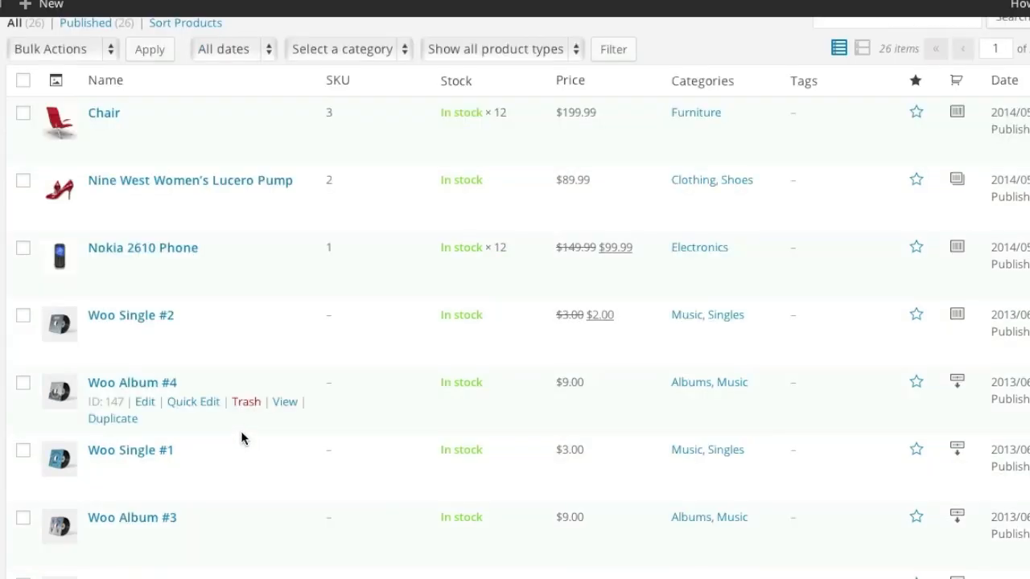
scroll("down", 3)
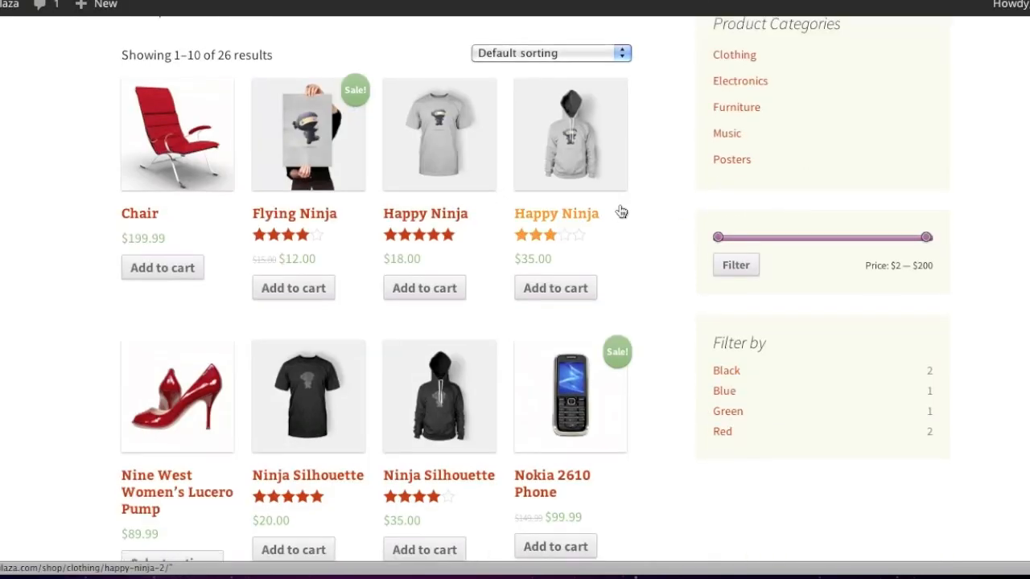
scroll("down", 3)
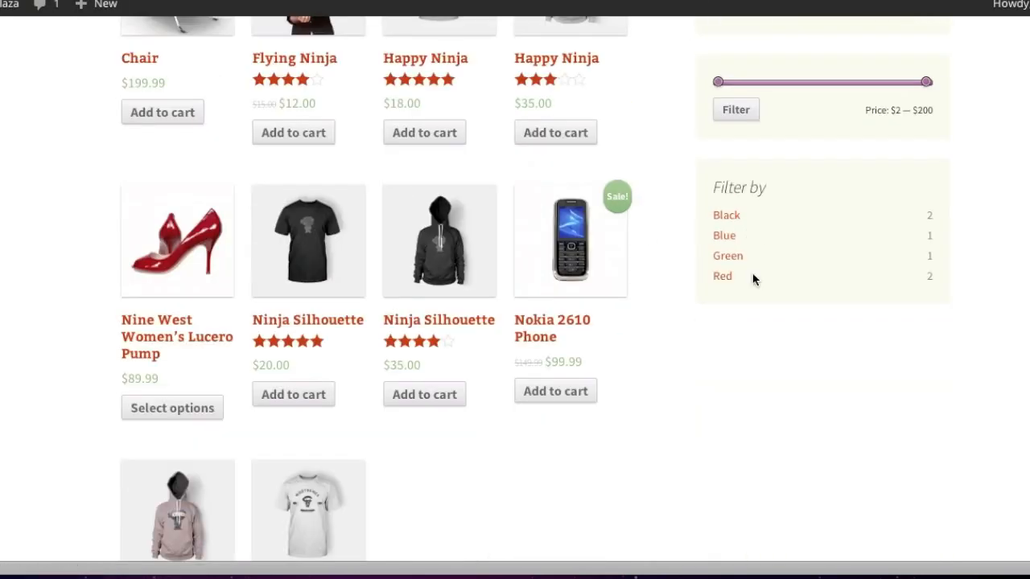
scroll("up", 3)
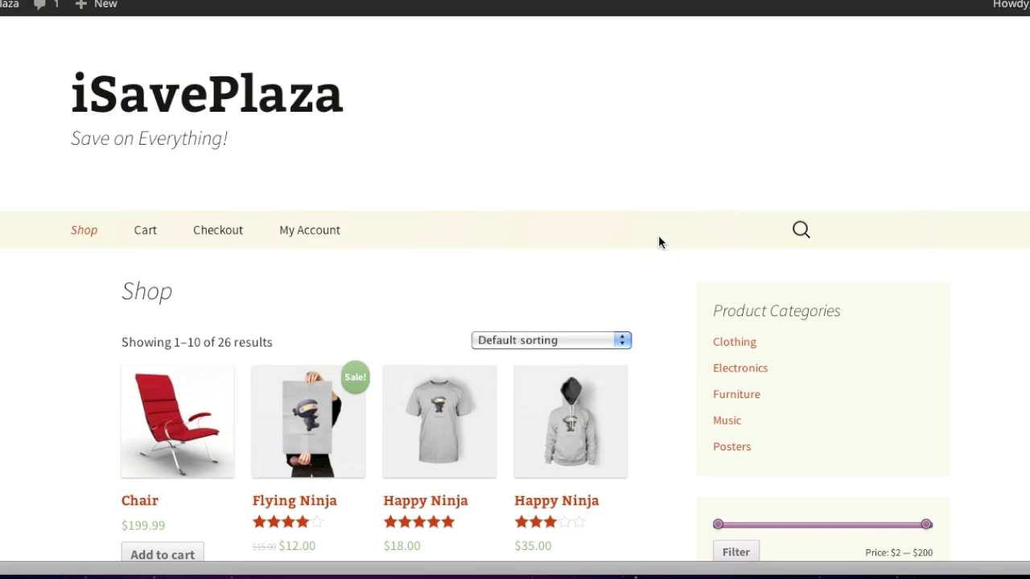
scroll("down", 3)
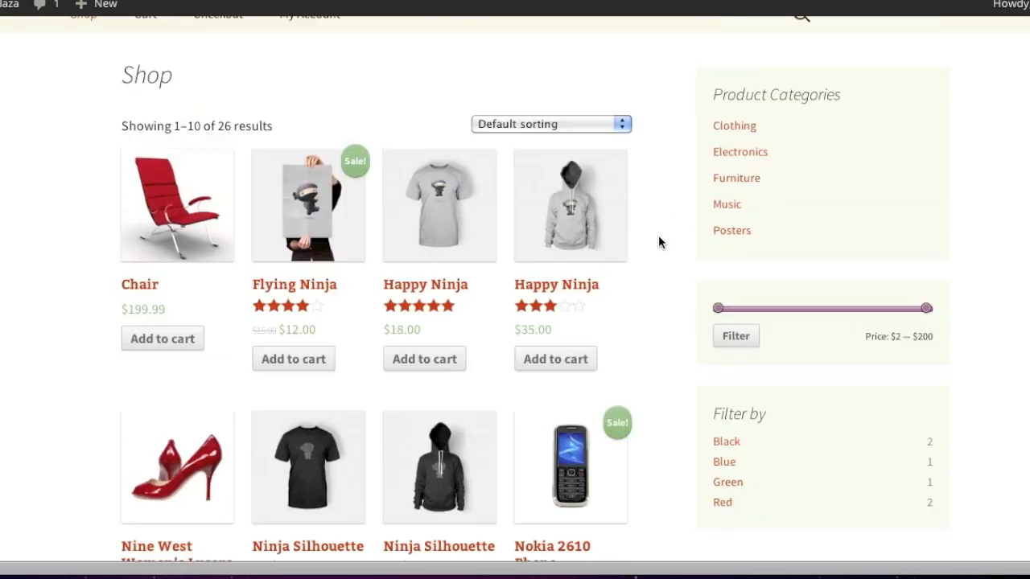
scroll("up", 3)
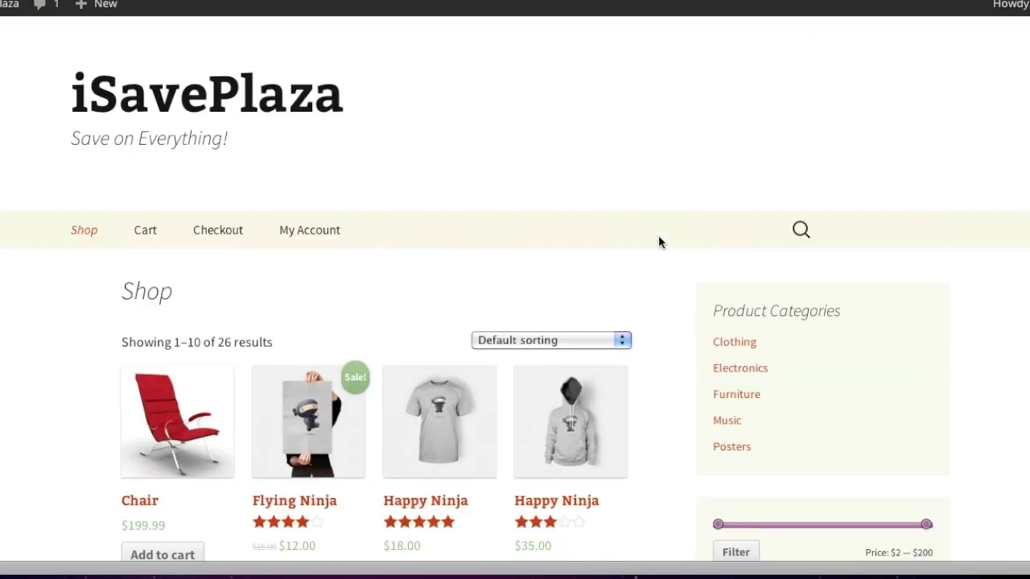